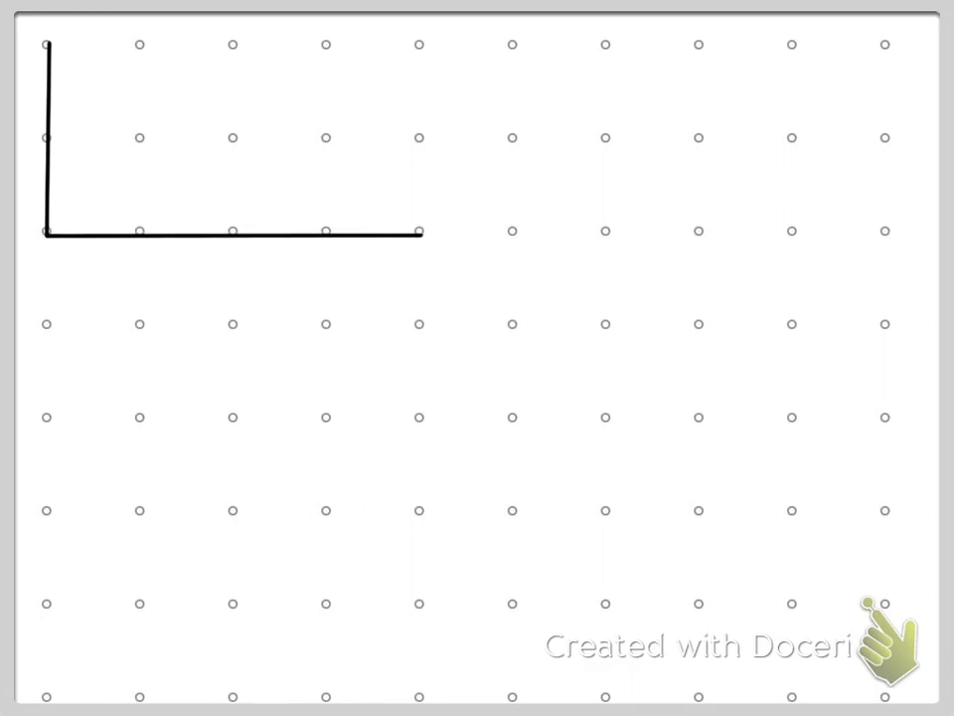
Step: Draw the black hypotenuse from the top of the vertical leg to the horizontal leg's right end
left_click_drag(45, 46, 418, 231)
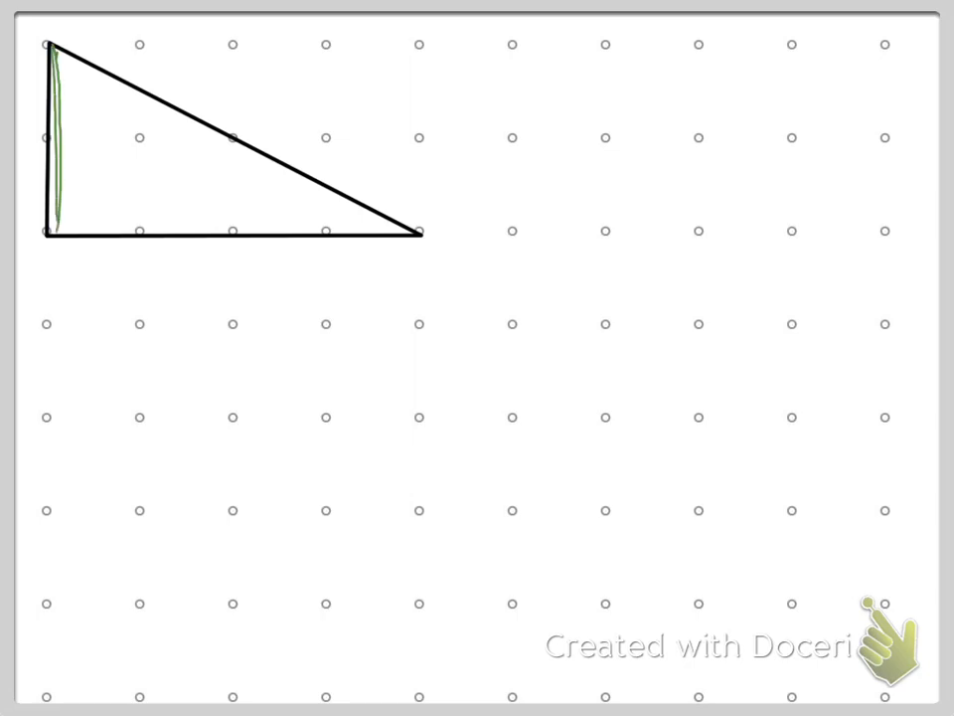
Step: Trace the bottom leg and then the hypotenuse with the green pen
left_click_drag(50, 239, 438, 238)
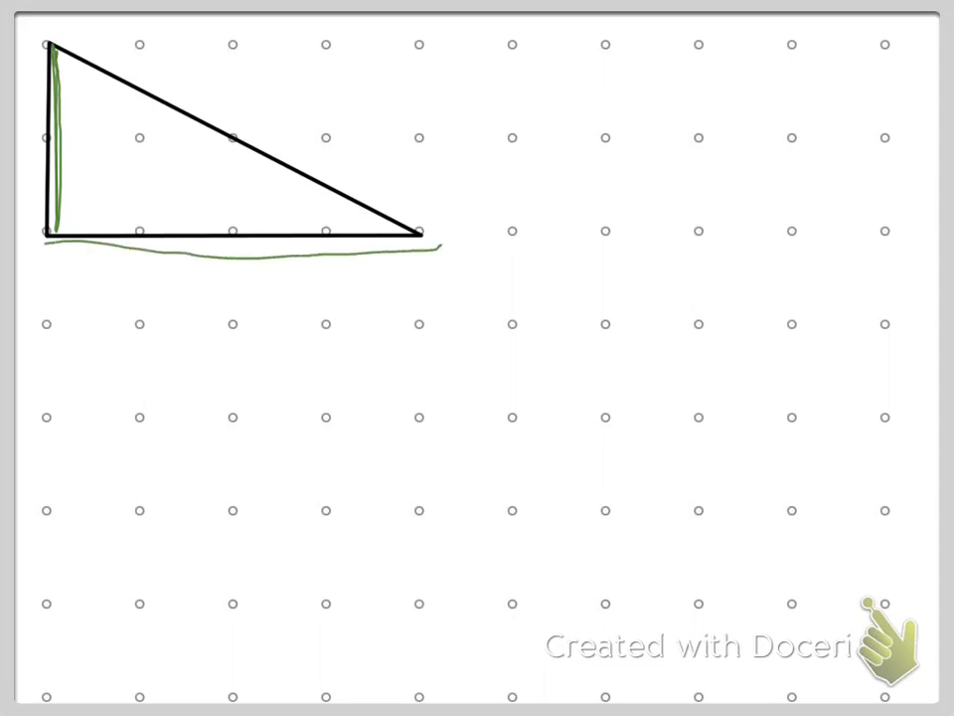
left_click_drag(52, 44, 423, 231)
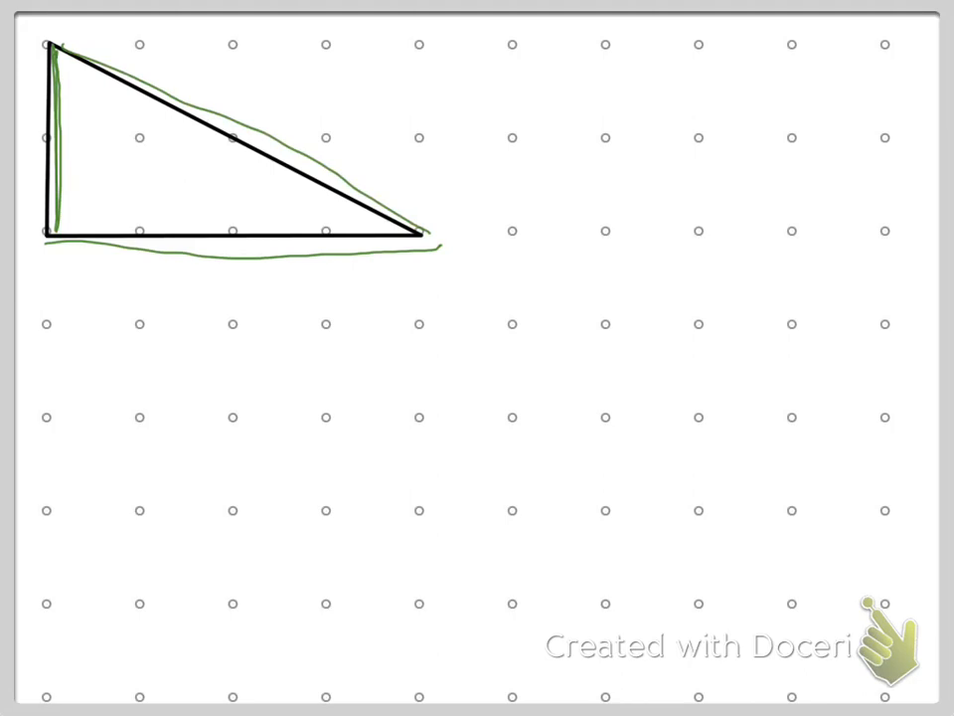